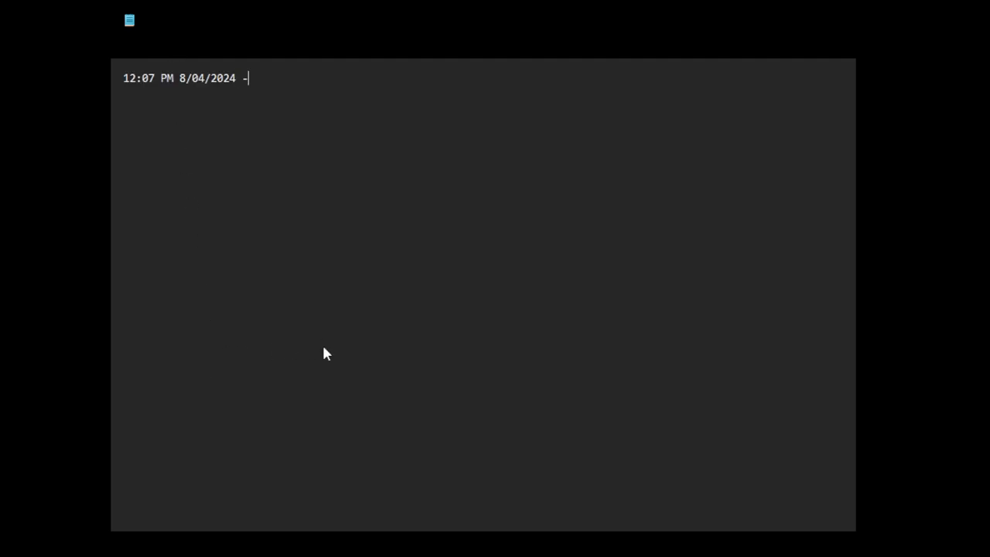
Step: Type '-- time and date of recording video' after the timestamp on the first line
type("- time an")
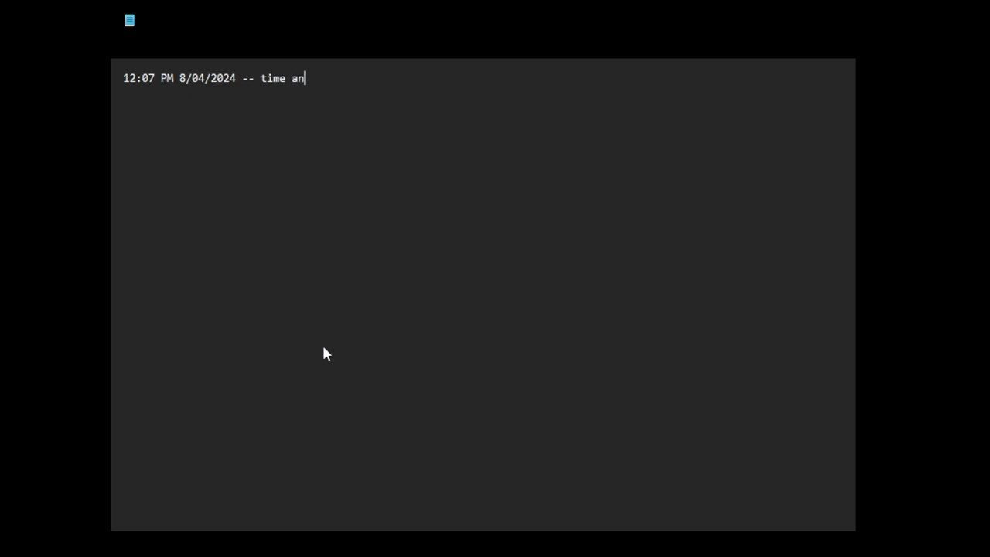
type("d date of")
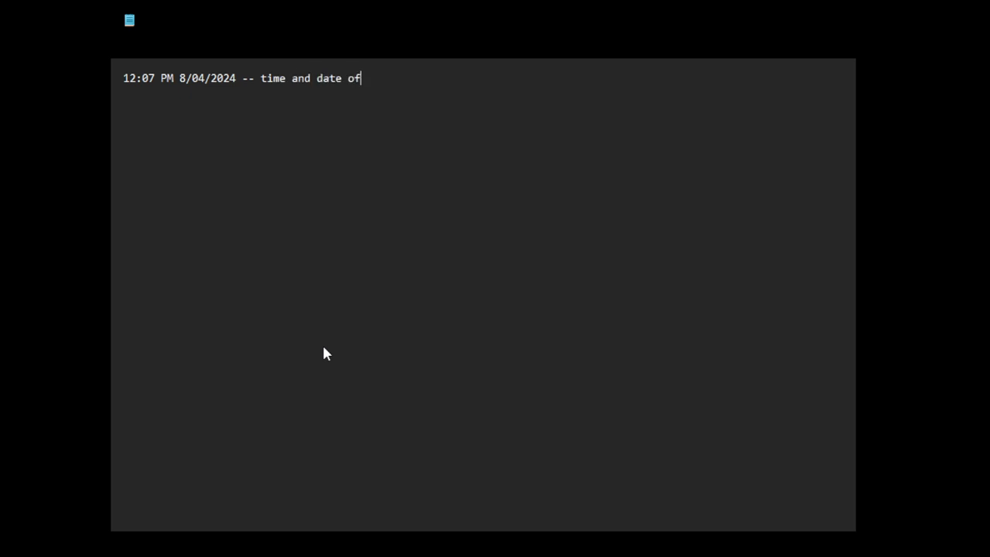
type("recording video")
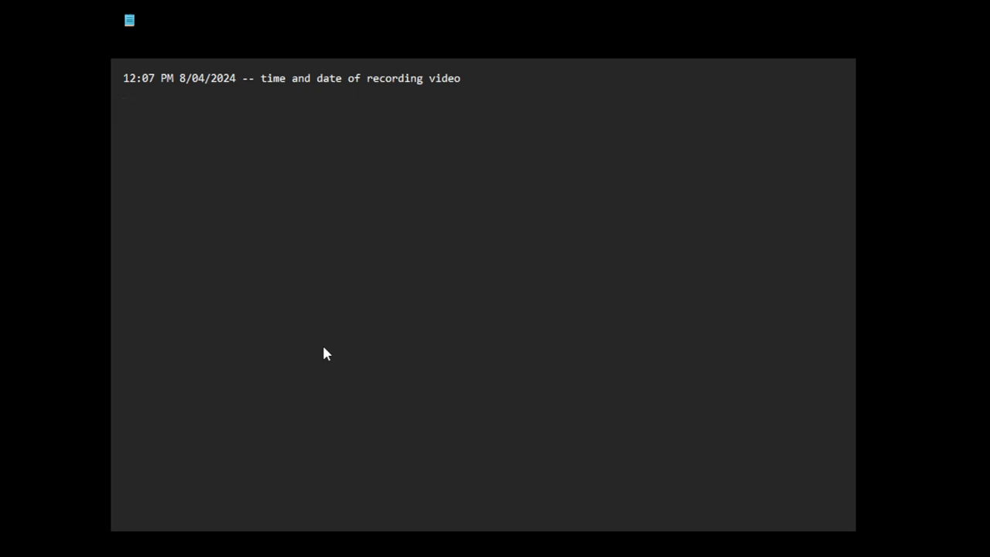
mouse_move(207, 148)
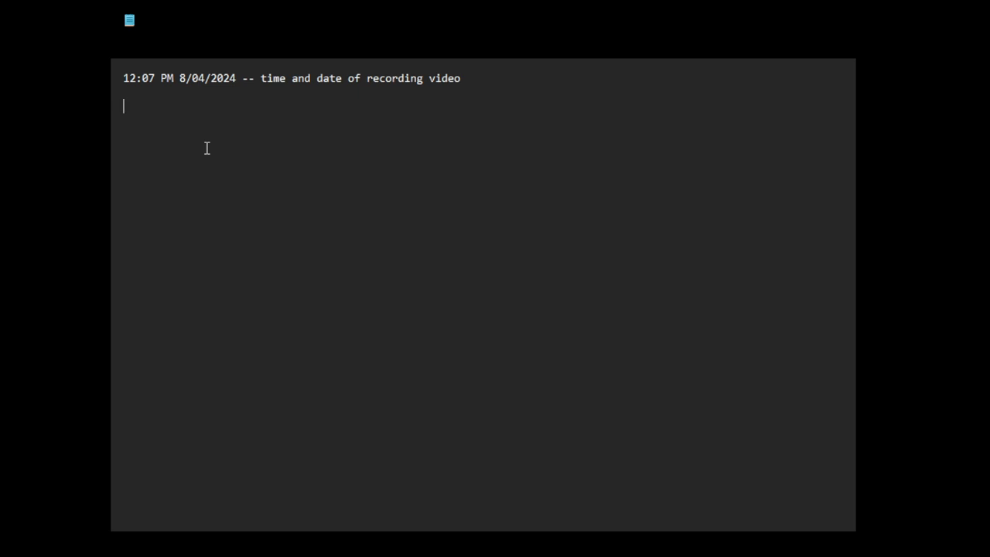
Step: Add the line 'we live in a totalitarian dystopian nightmare'
type("we")
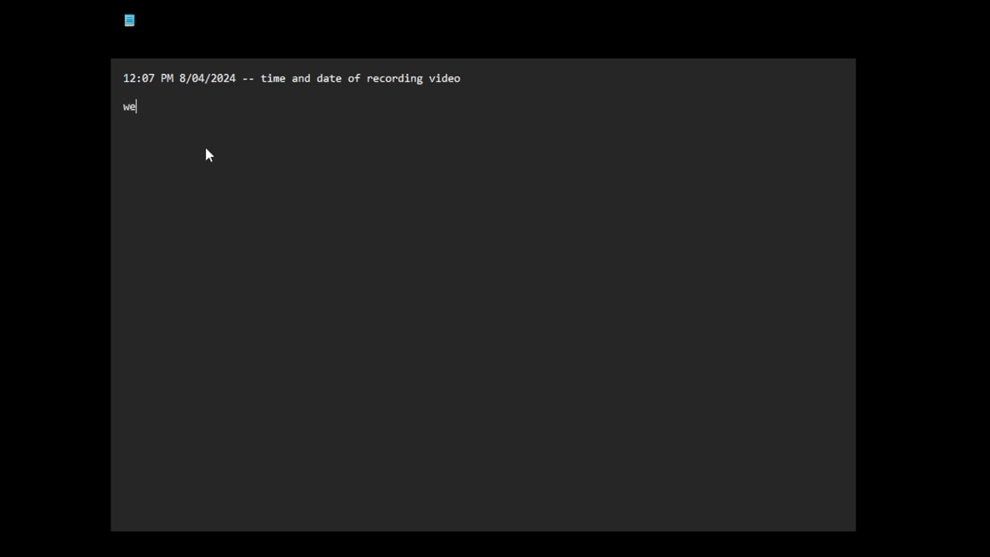
type("live in")
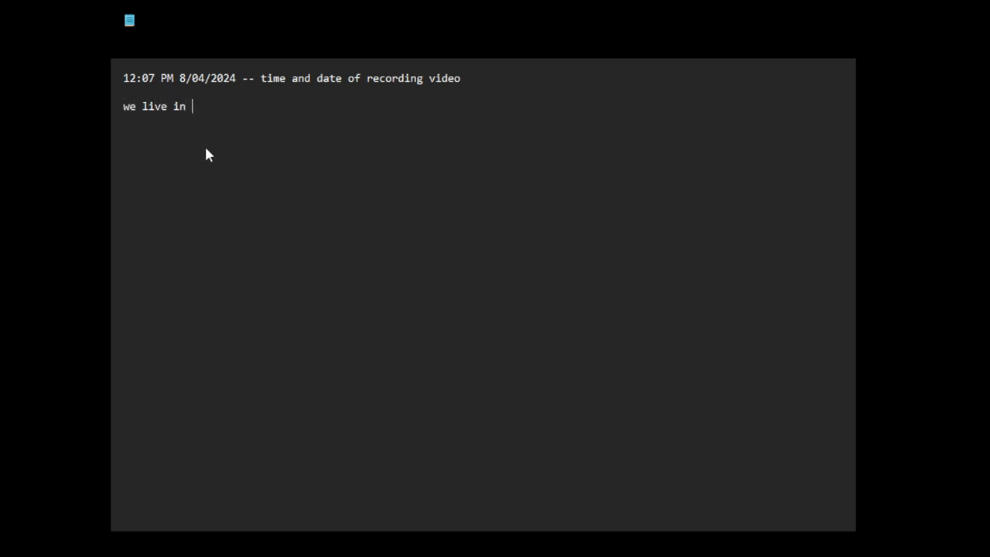
type("a totalit")
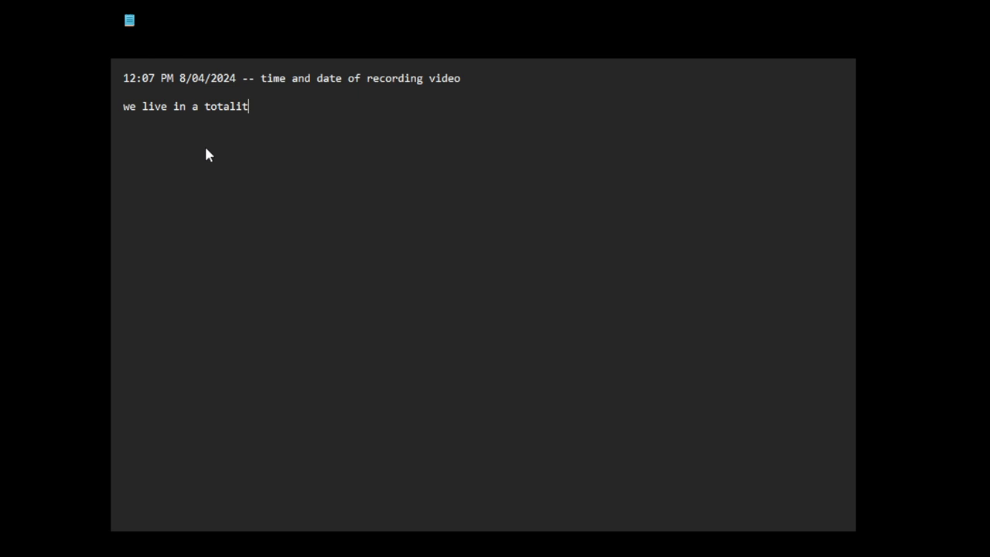
type("arian dy")
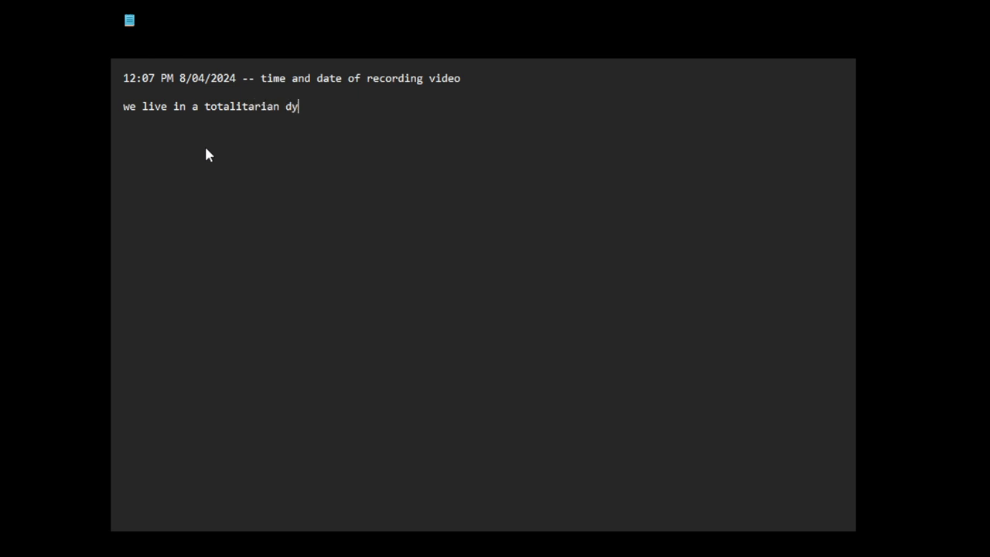
type("stopian")
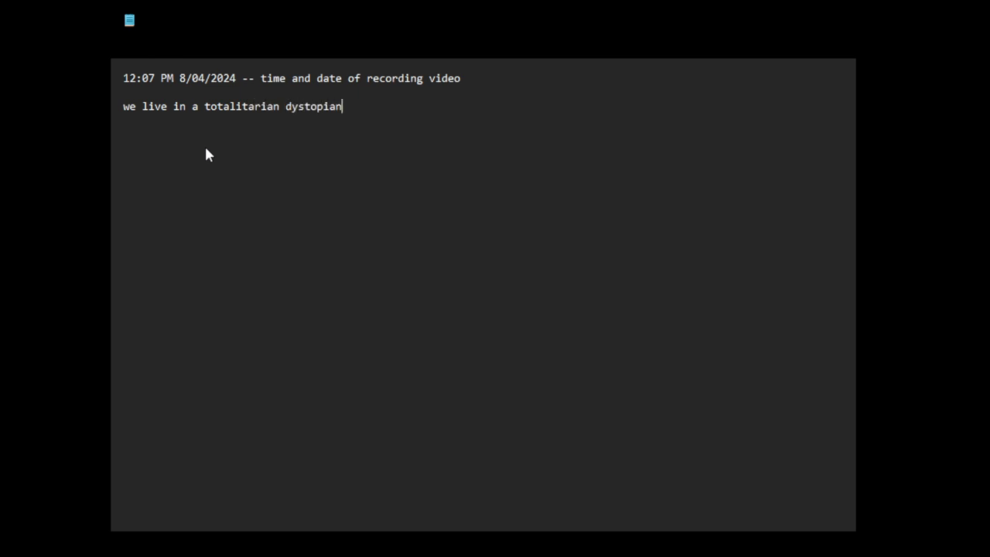
type("nightmare")
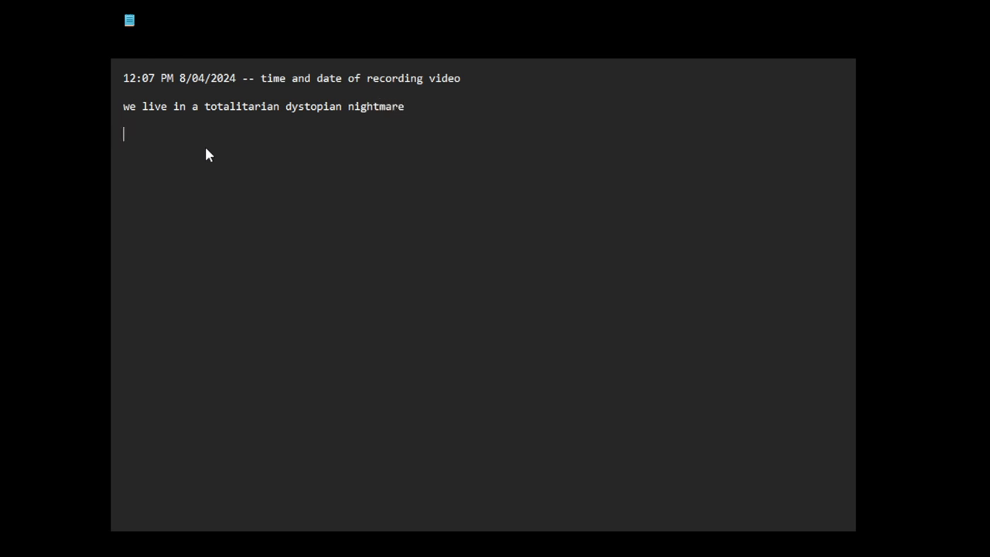
Step: Add the line 'most people, "the public", the normies.. are oblivious to this fact', fixing a typo
type("most publ")
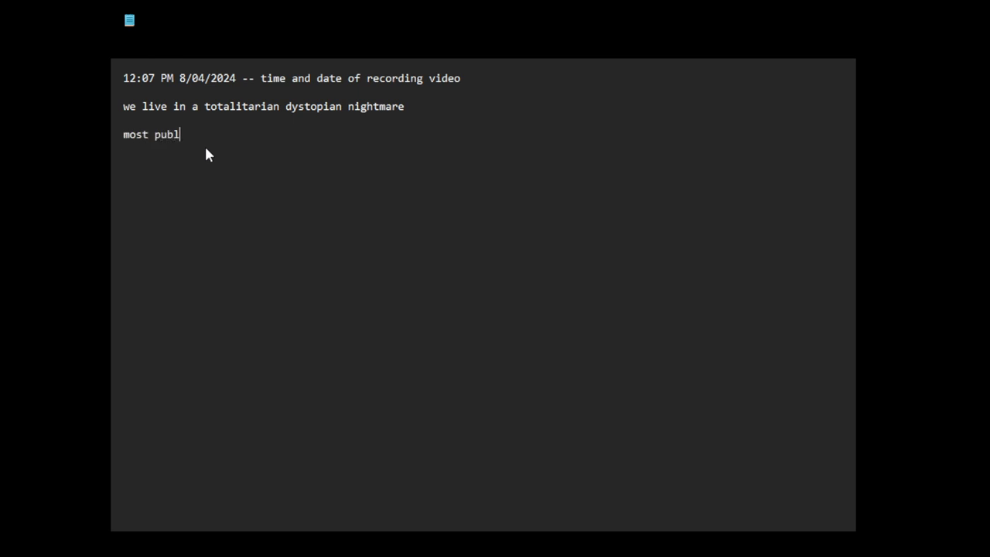
key("Backspace")
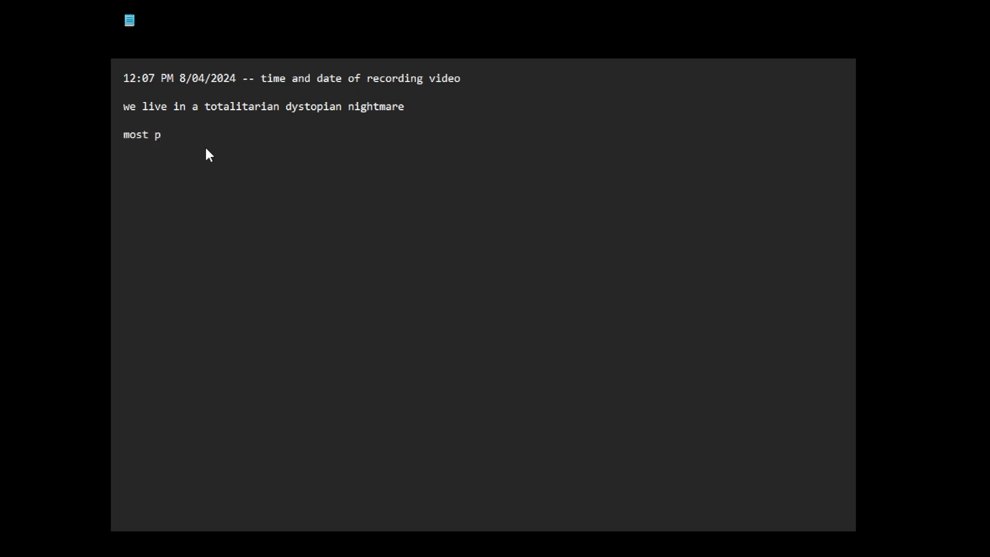
type("eo")
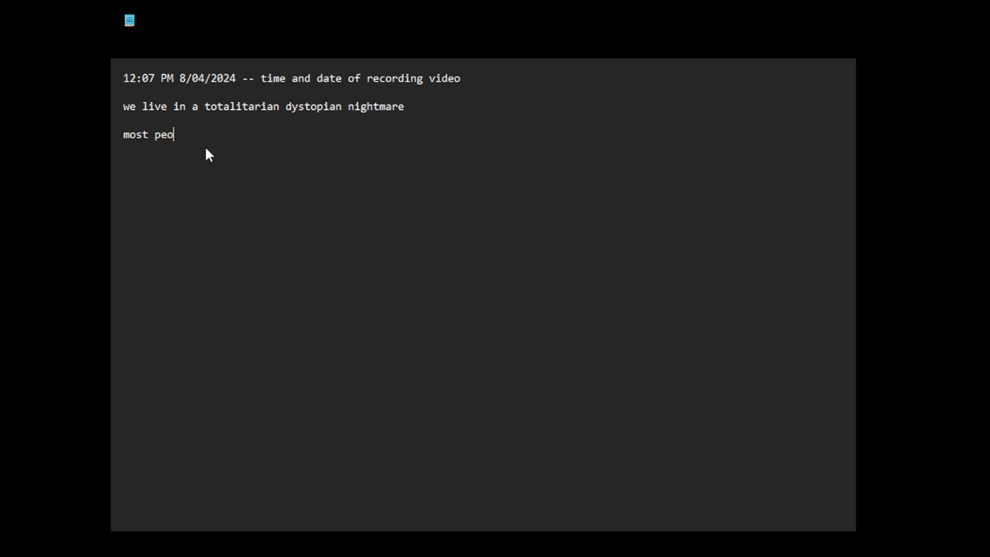
type("ple, \"the")
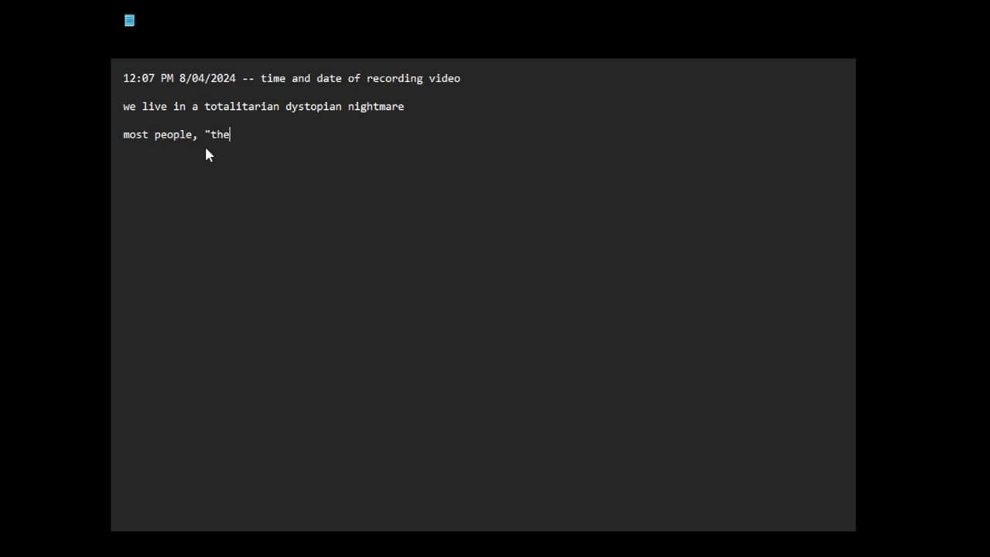
type("public\",")
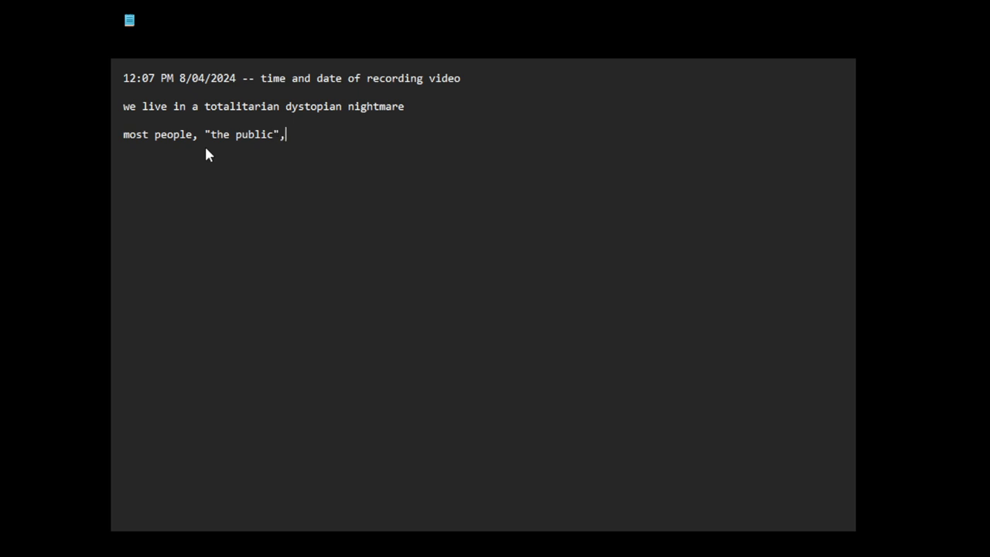
type("the normie")
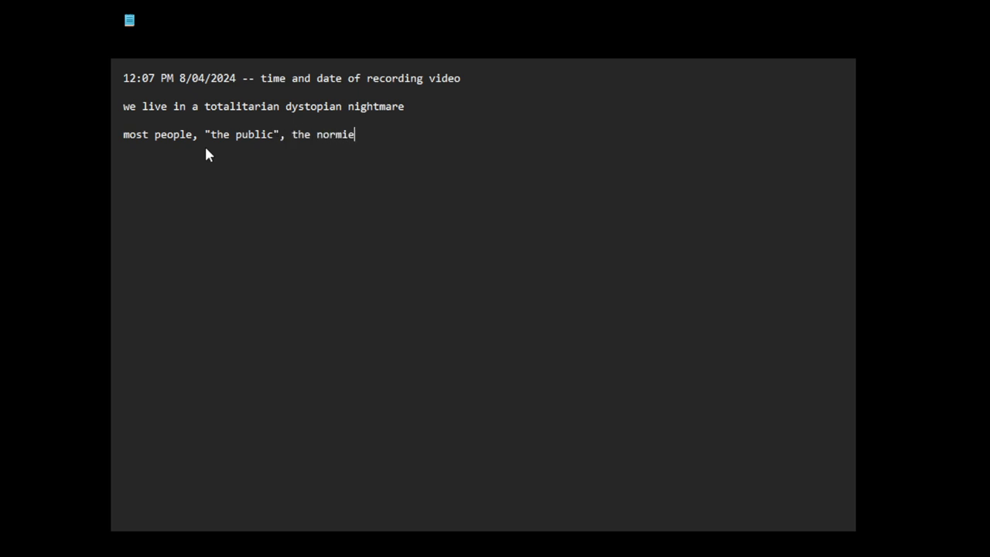
type("s..")
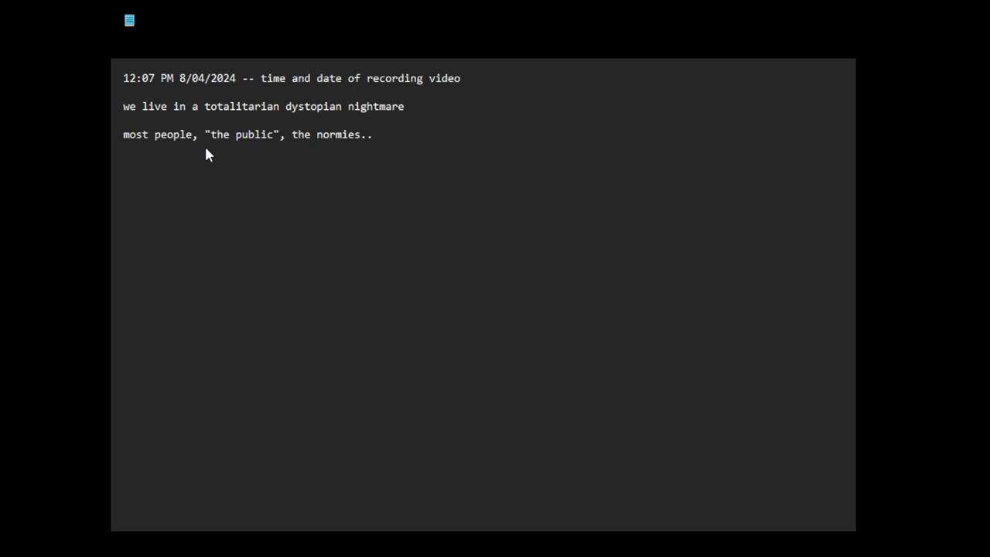
type("a")
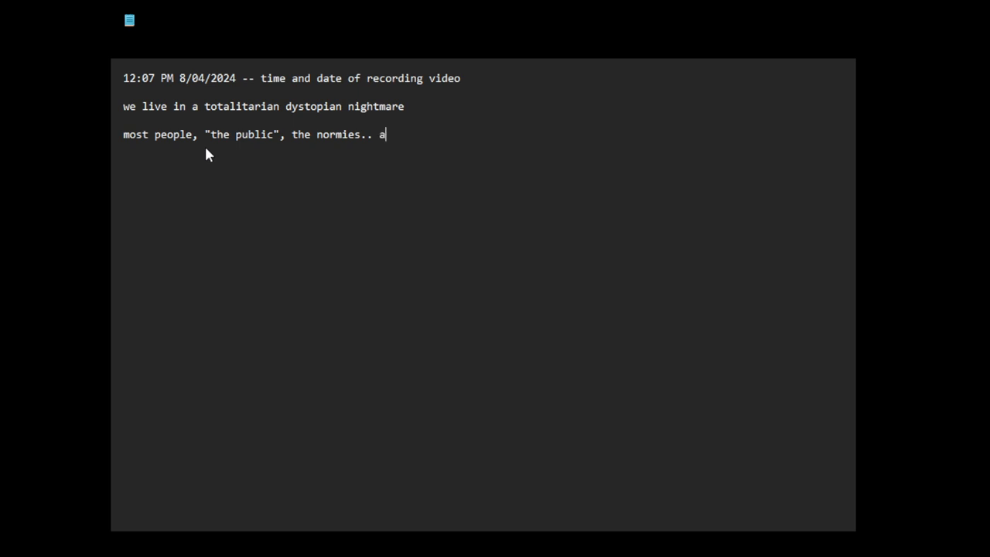
type("re obv")
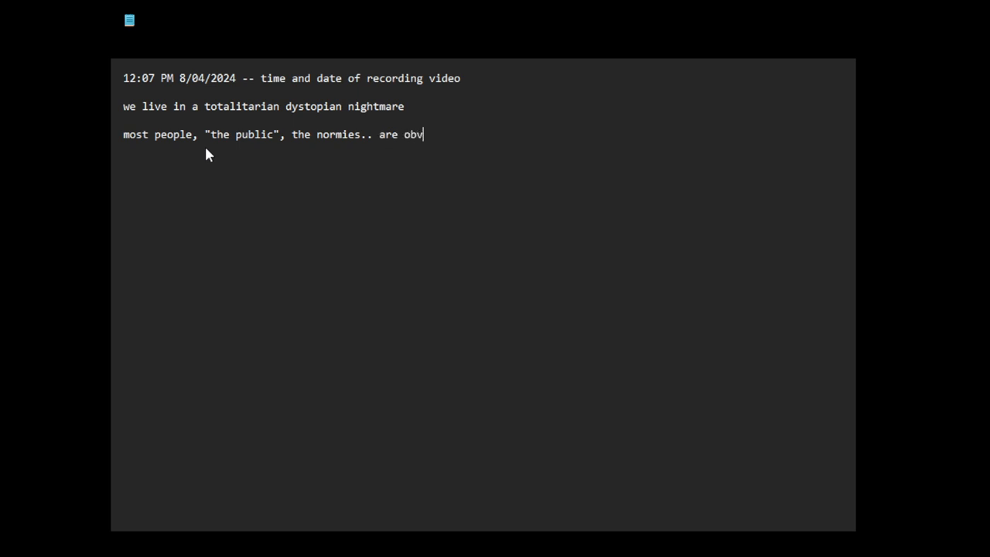
type("livious to this fact")
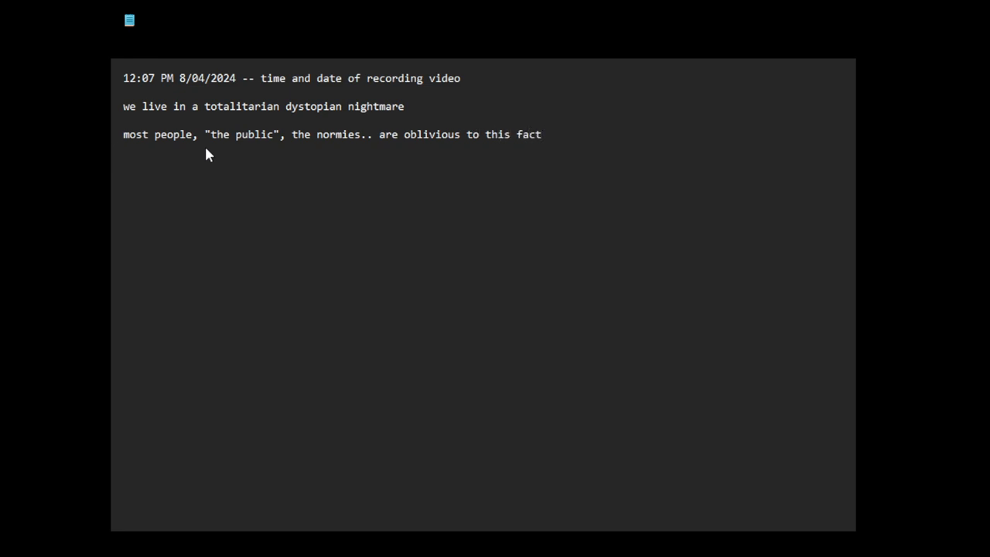
Step: Add a new fourth line reading 'the war is eternal..'
key("Return")
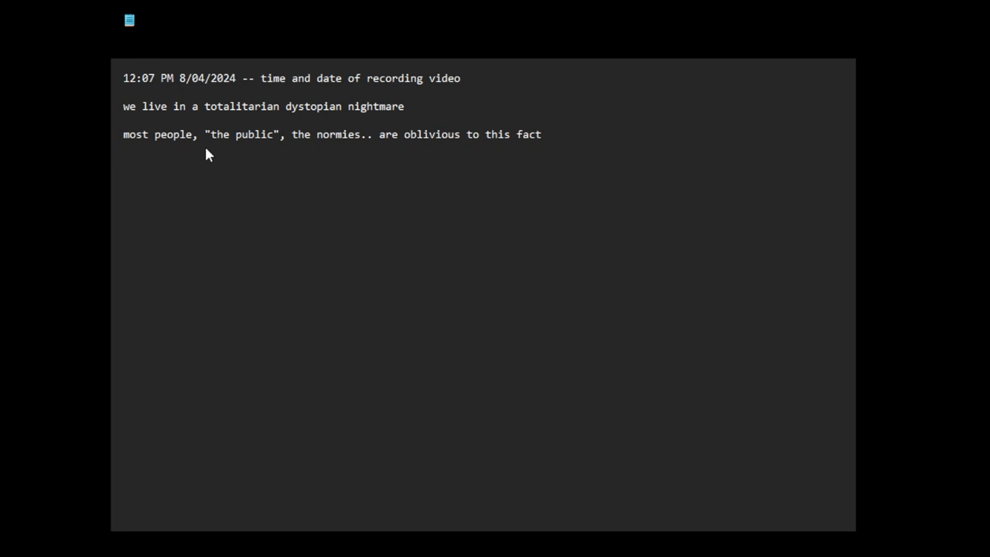
type("t")
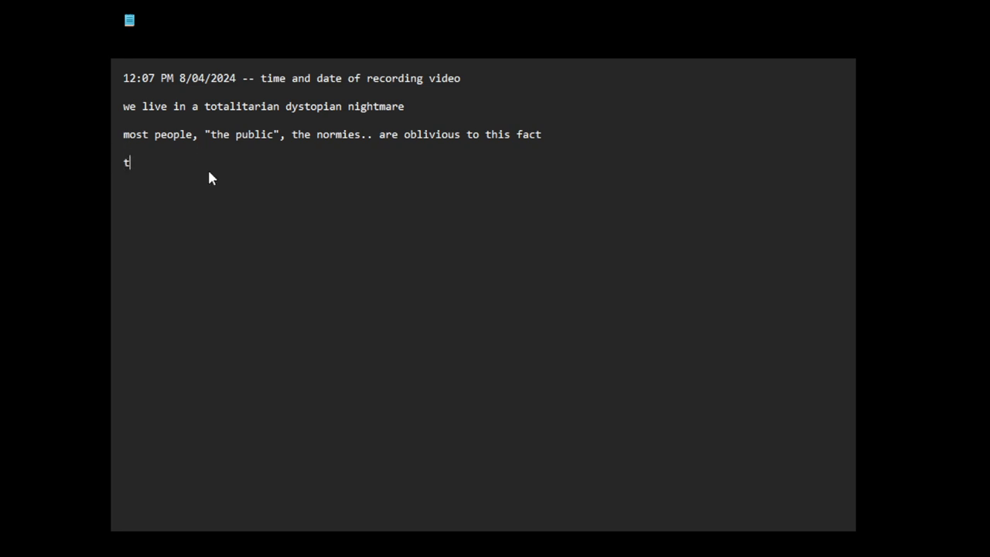
type("he war is e")
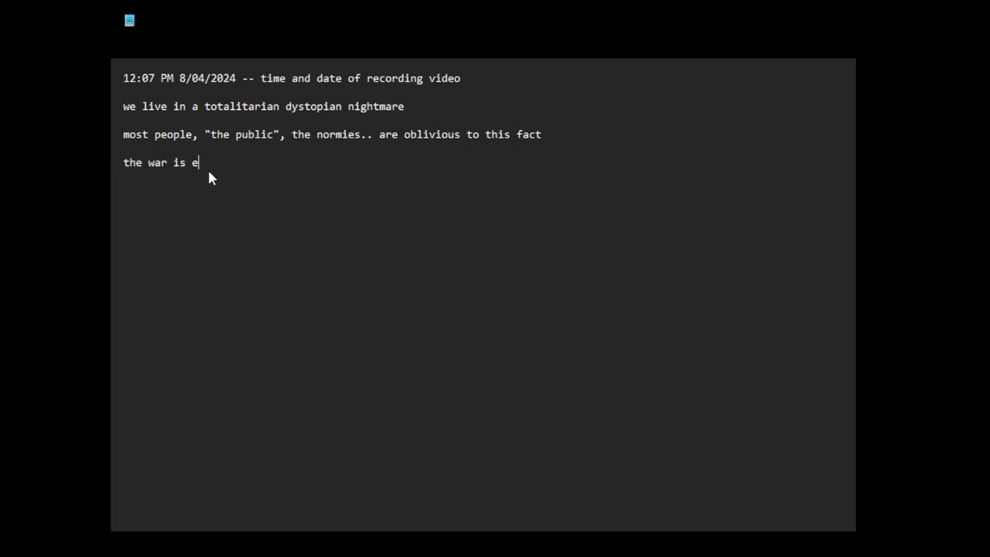
type("ternal..")
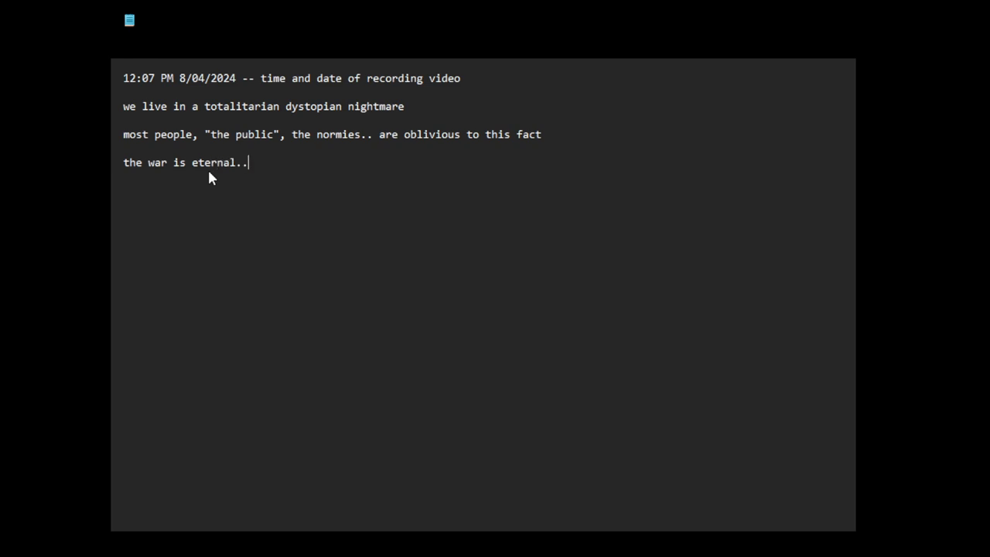